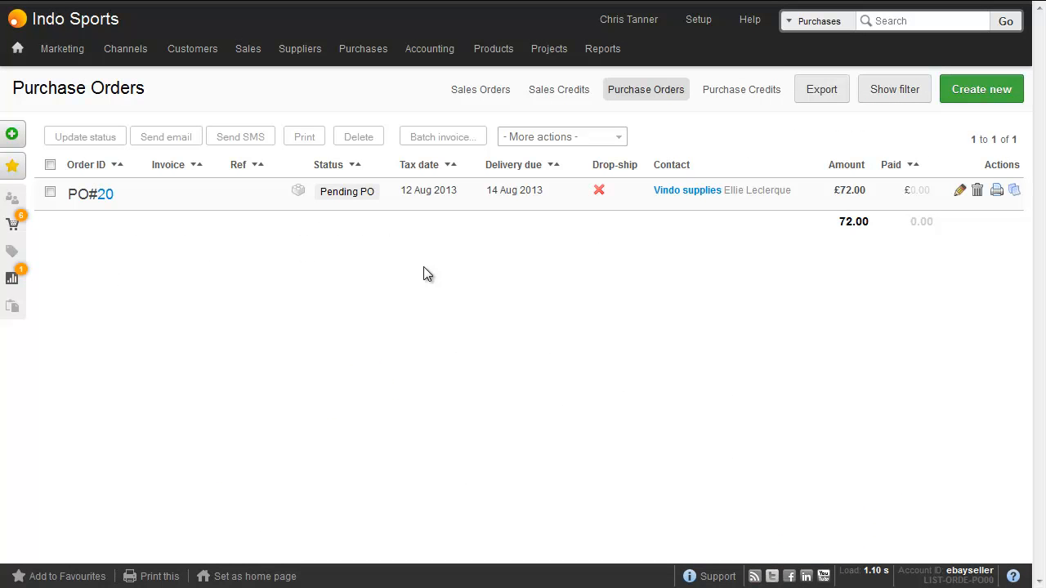
pyautogui.click(363, 49)
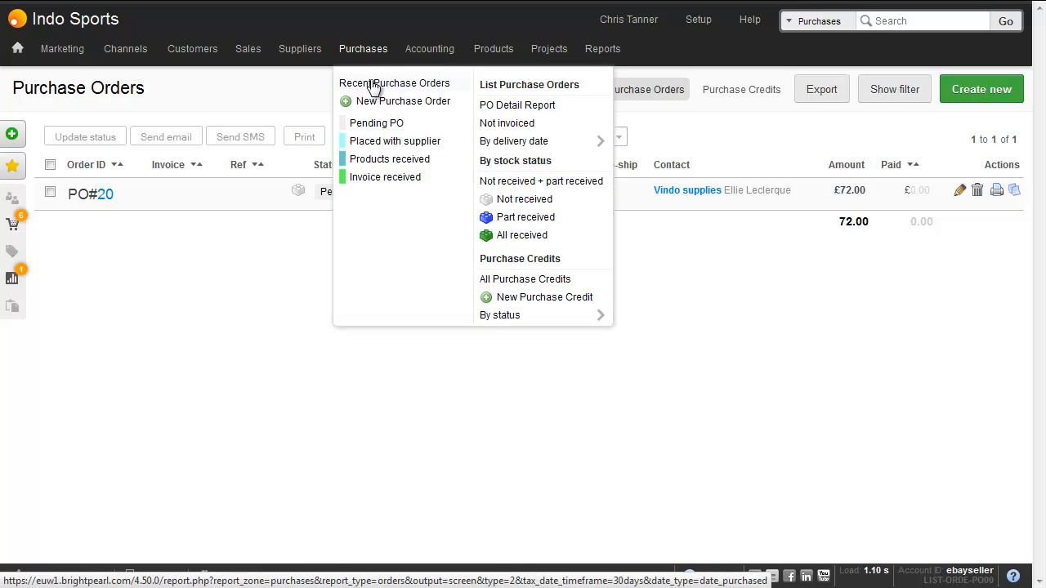
pyautogui.click(403, 101)
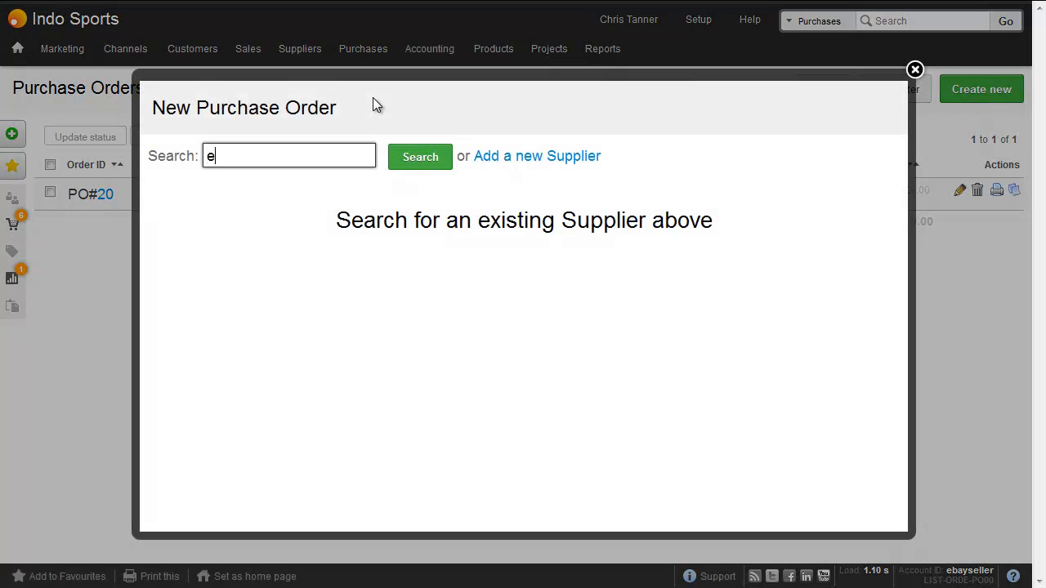
pyautogui.click(420, 156)
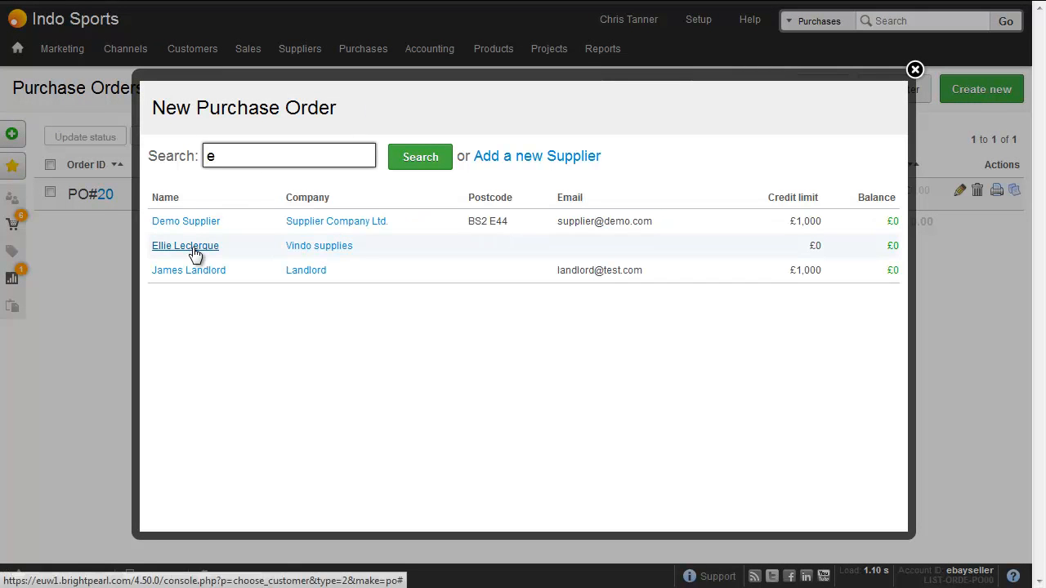
pyautogui.click(185, 245)
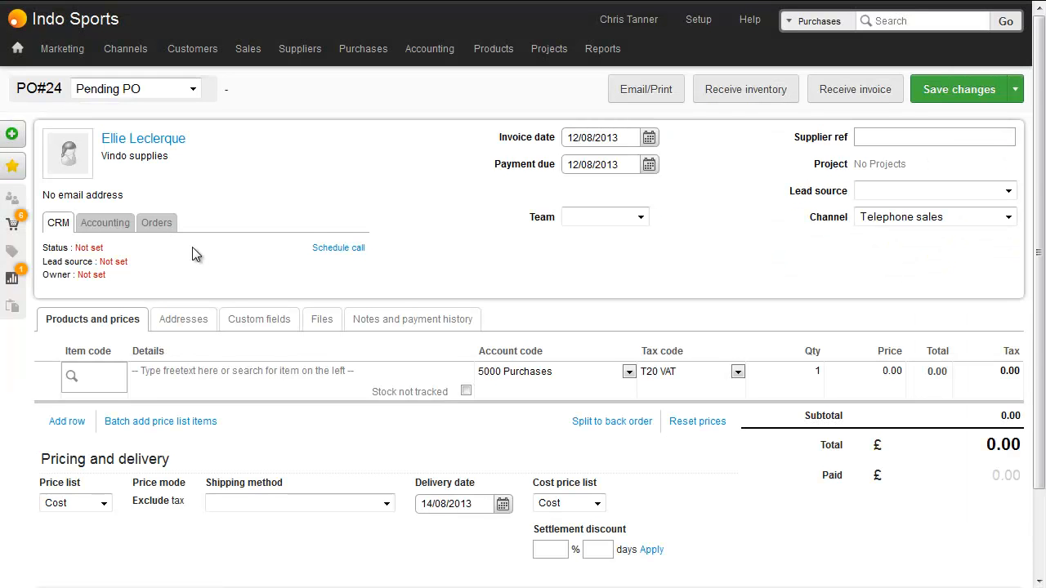
# Add the BUNDLETA tennis racquet with 3 balls bundle at quantity 10.
pyautogui.click(93, 377)
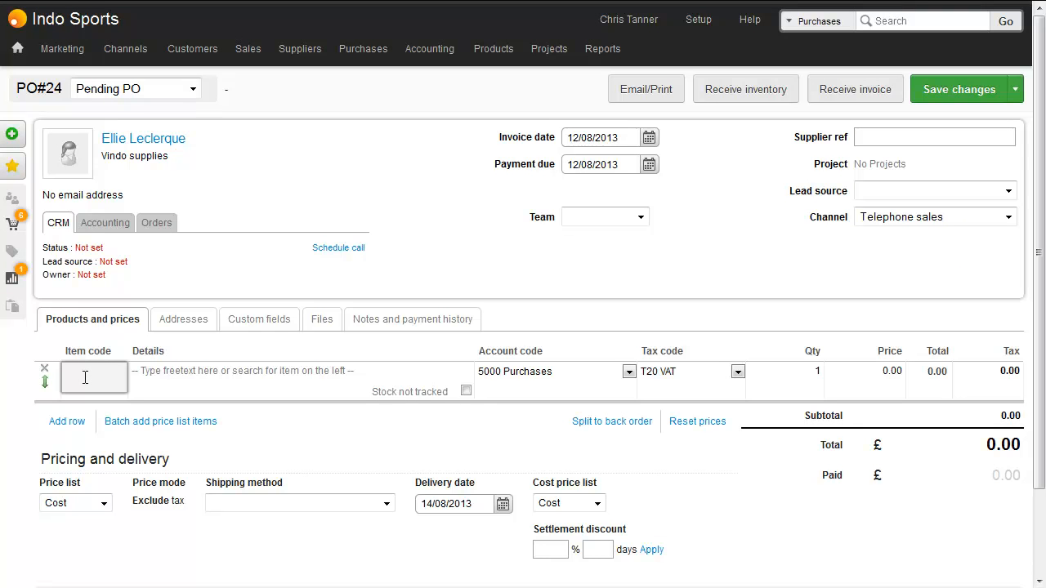
pyautogui.write('tenn')
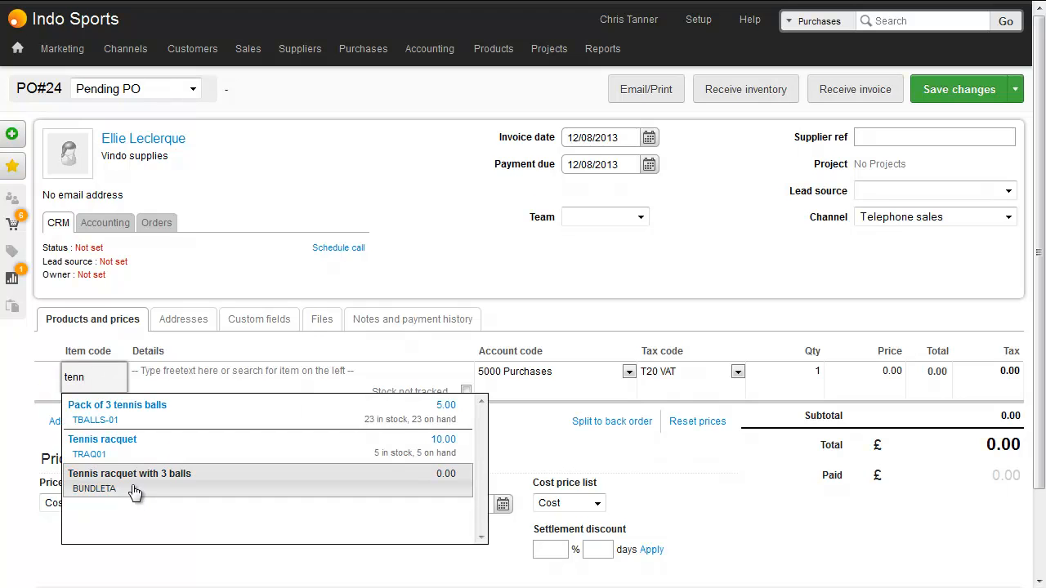
pyautogui.click(129, 481)
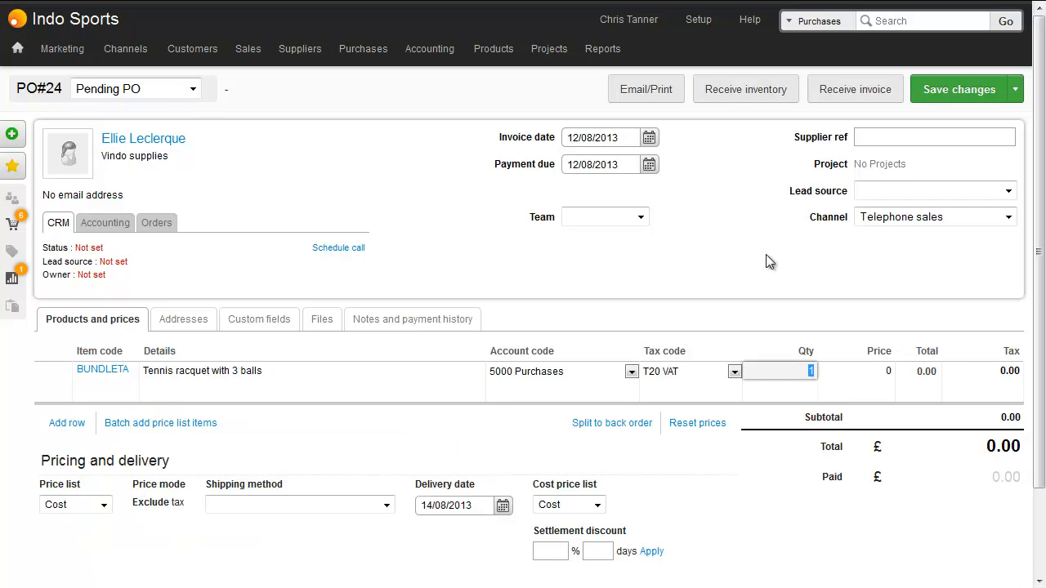
pyautogui.click(982, 89)
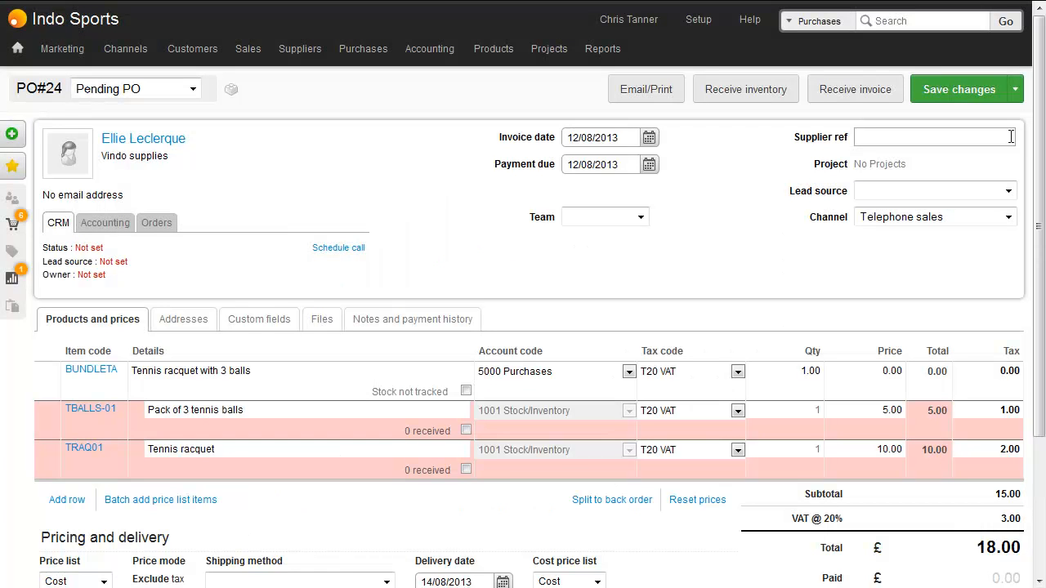
pyautogui.moveTo(891, 371)
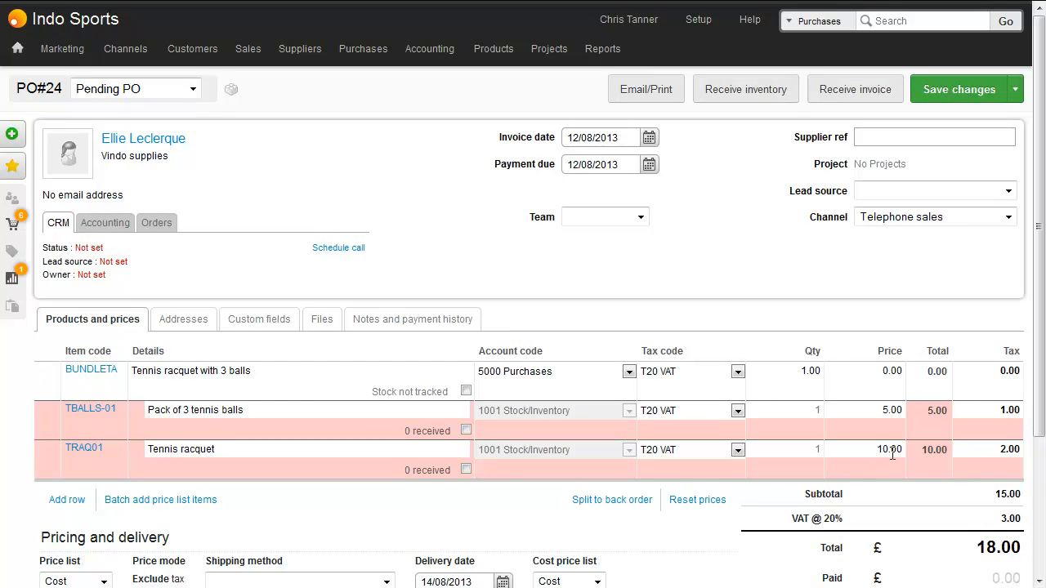
pyautogui.click(882, 450)
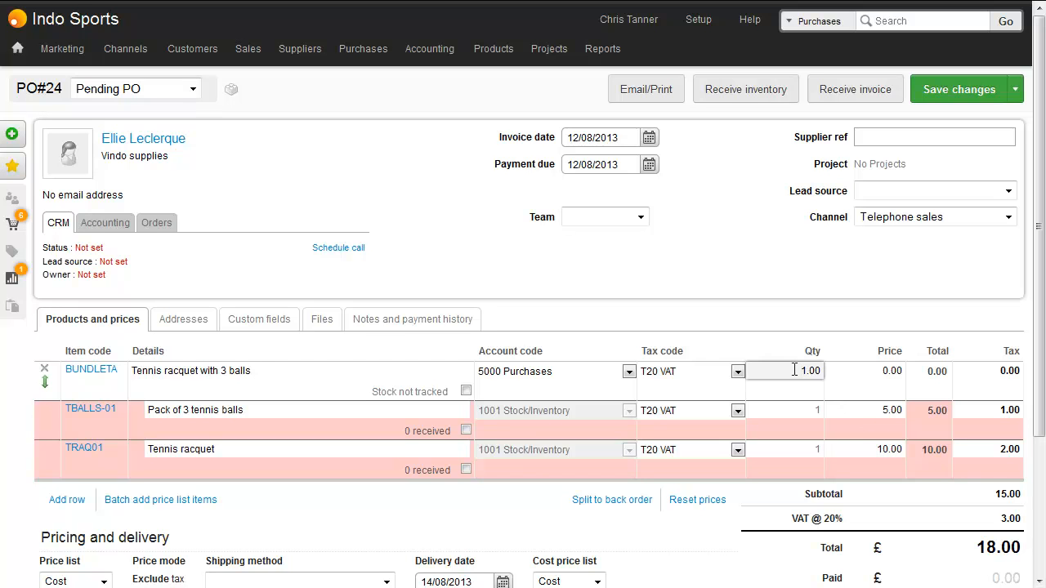
pyautogui.write('10')
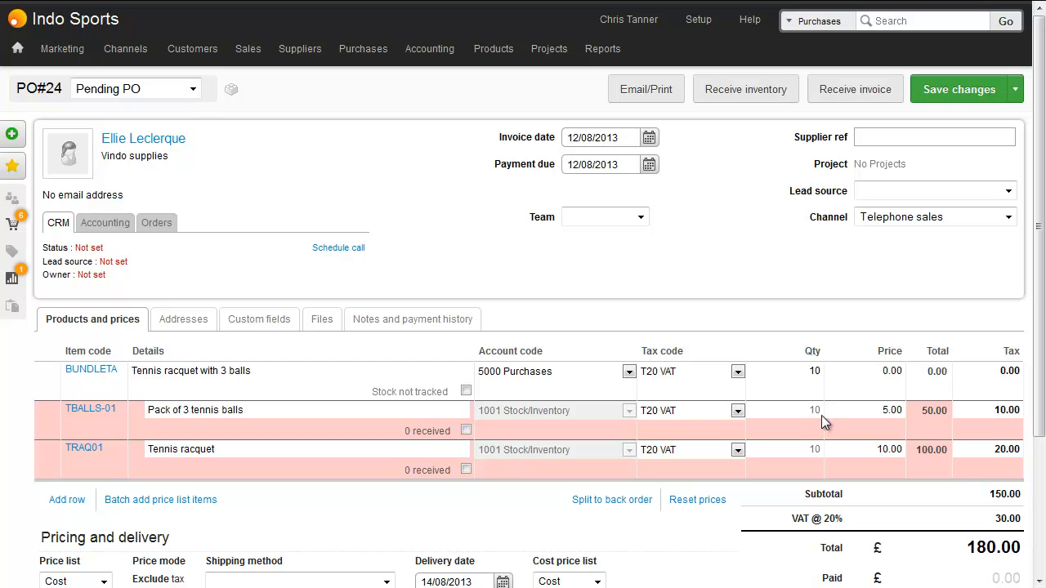
pyautogui.moveTo(807, 463)
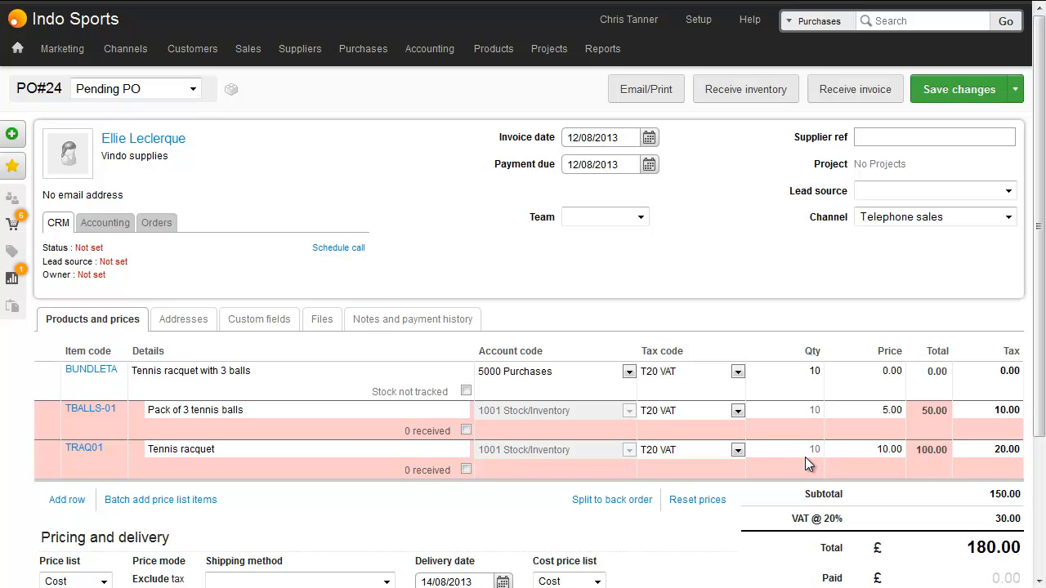
# Save PO#24 and receive 10 tennis ball packs and 10 racquets into stock.
pyautogui.click(964, 89)
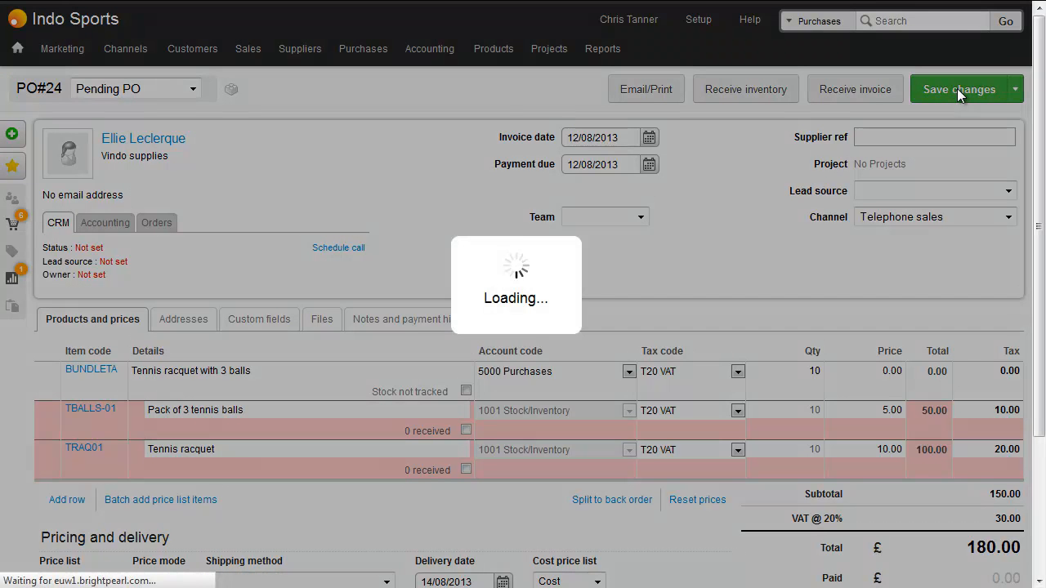
pyautogui.click(964, 89)
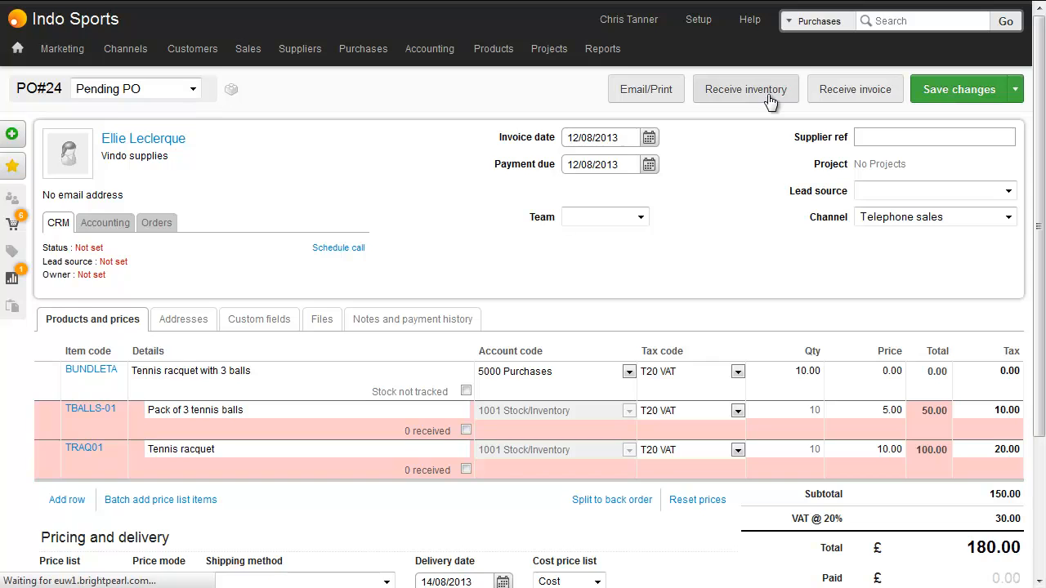
pyautogui.click(745, 89)
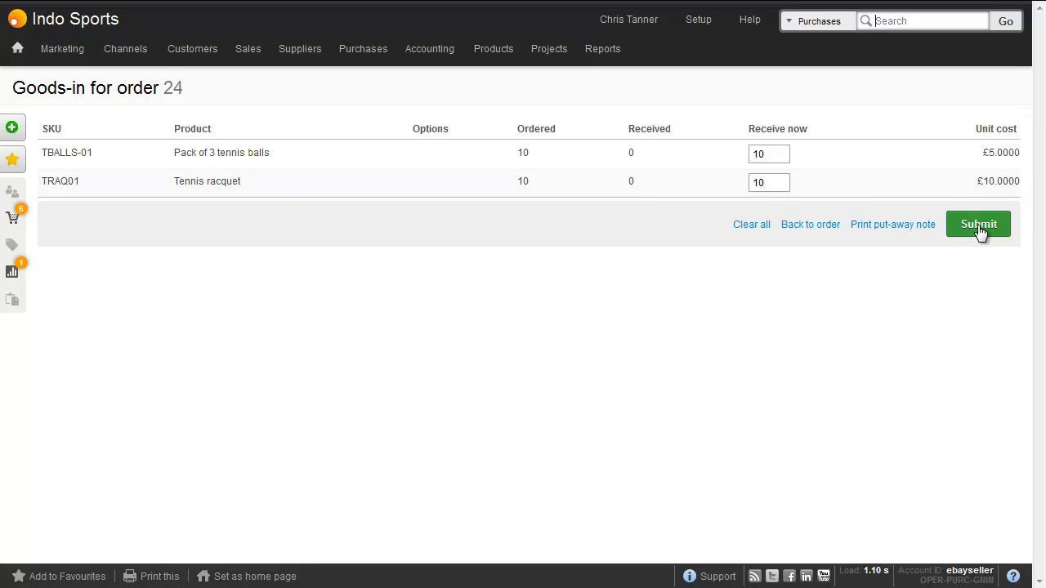
pyautogui.click(978, 224)
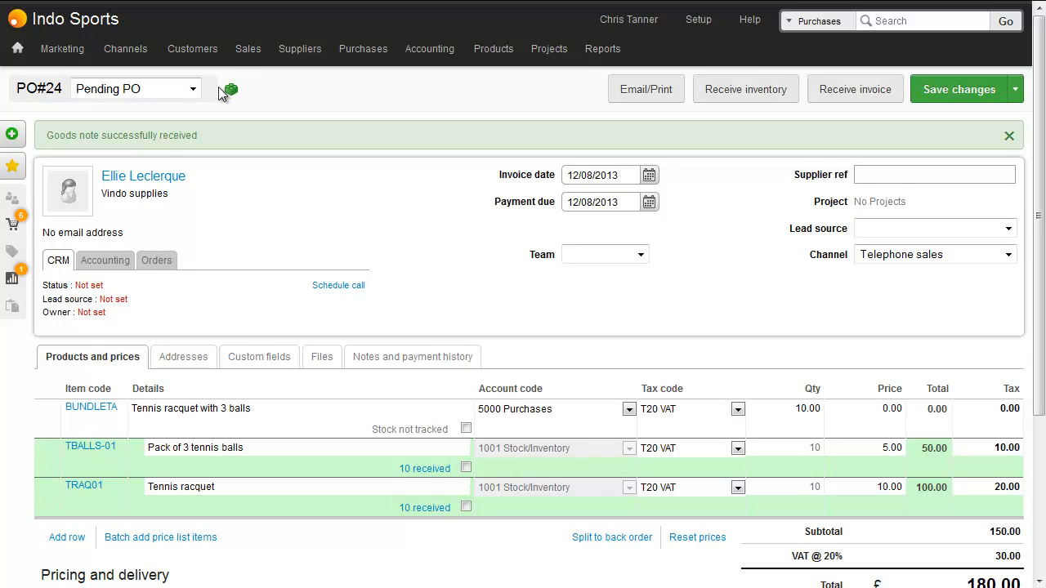
pyautogui.moveTo(229, 104)
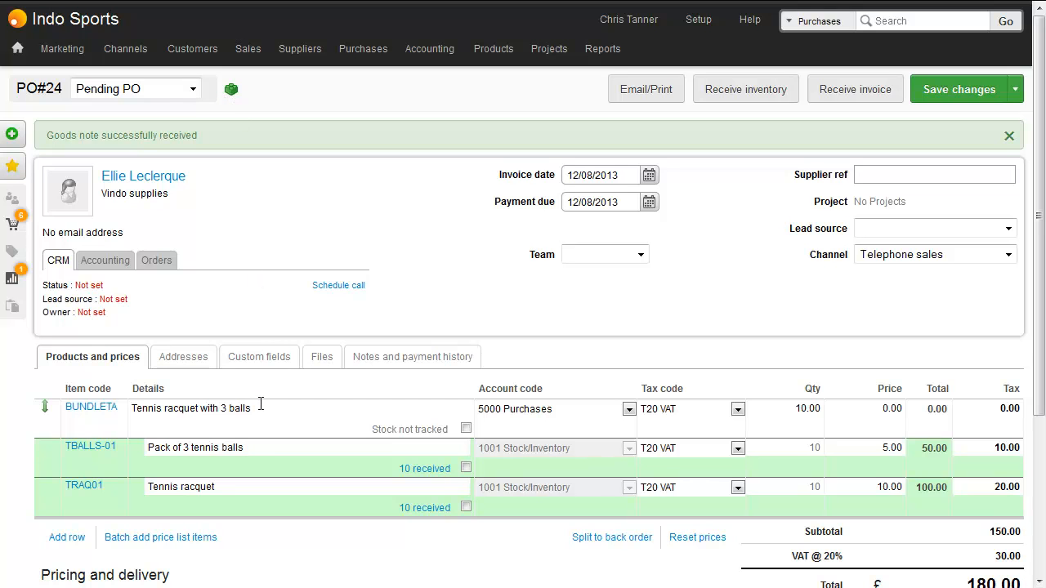
pyautogui.moveTo(264, 475)
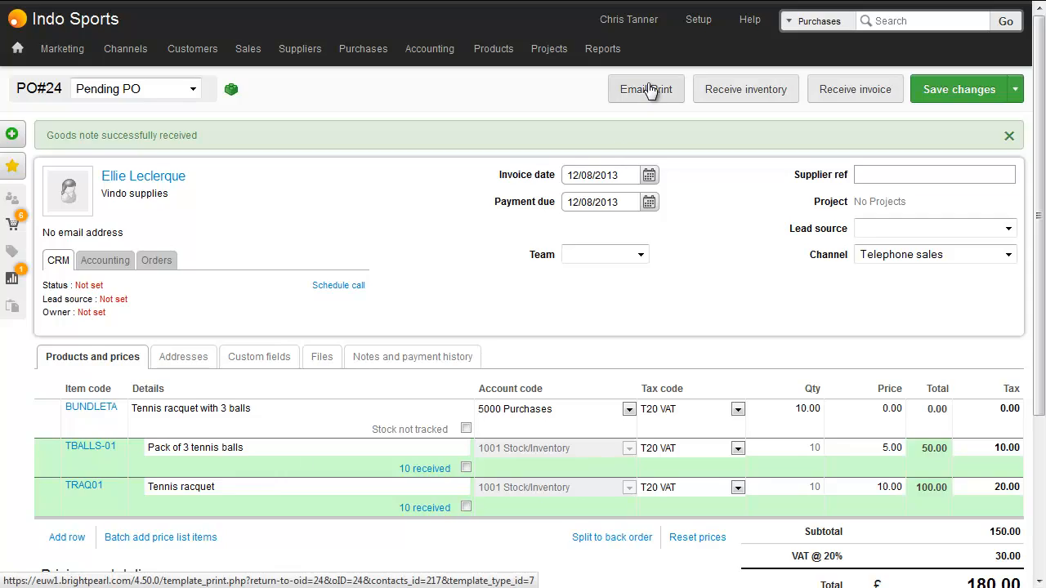
# Preview the PO#24 printout and open its Purchase Order template editor.
pyautogui.click(646, 89)
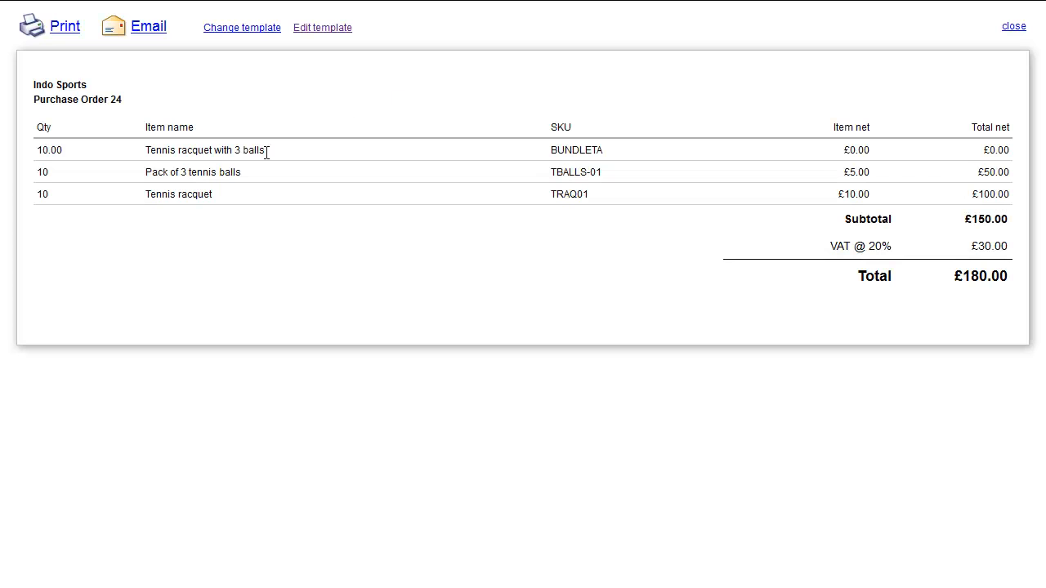
pyautogui.moveTo(233, 170)
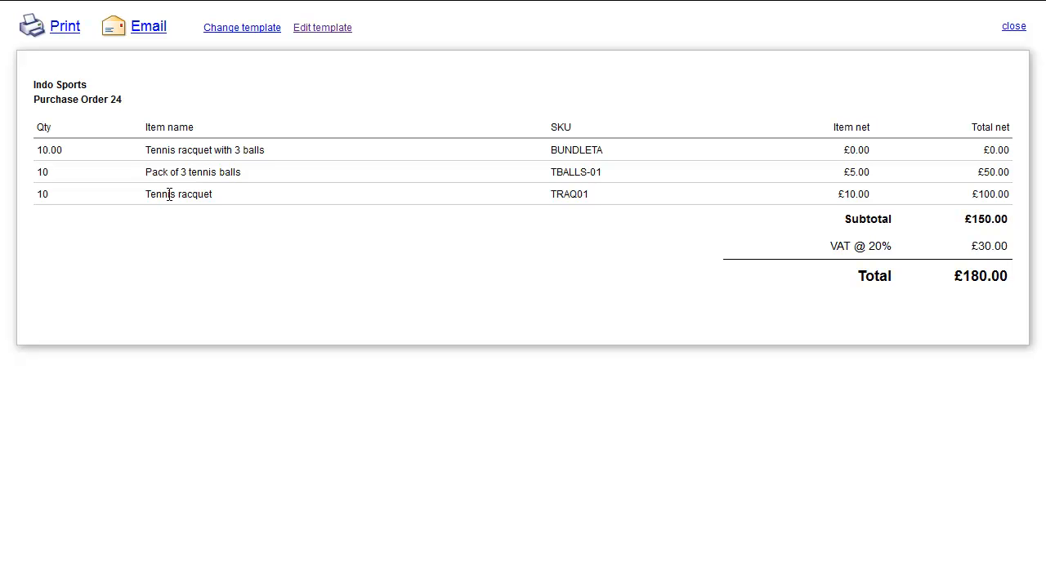
pyautogui.moveTo(190, 149)
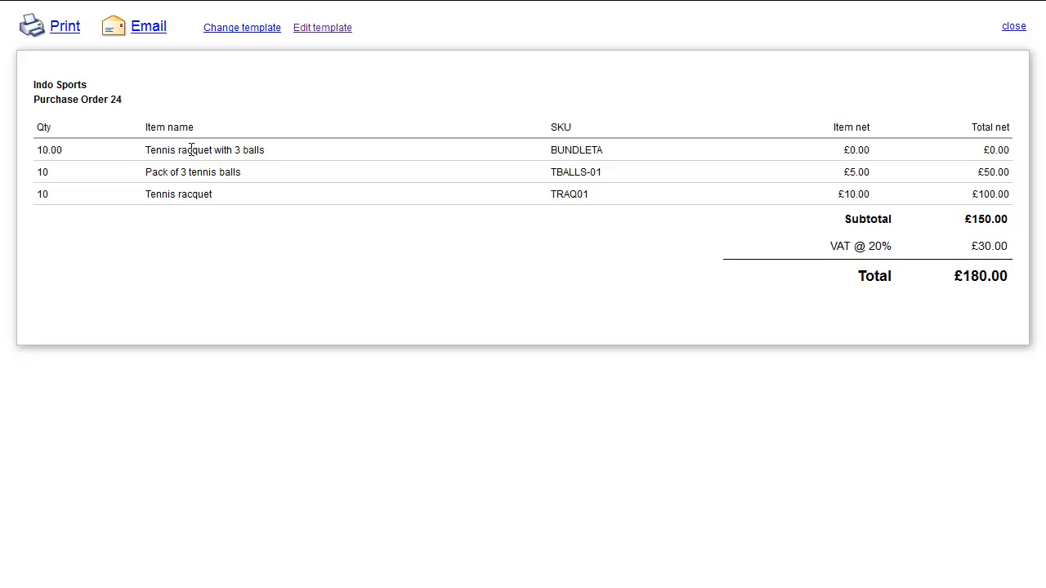
pyautogui.moveTo(179, 169)
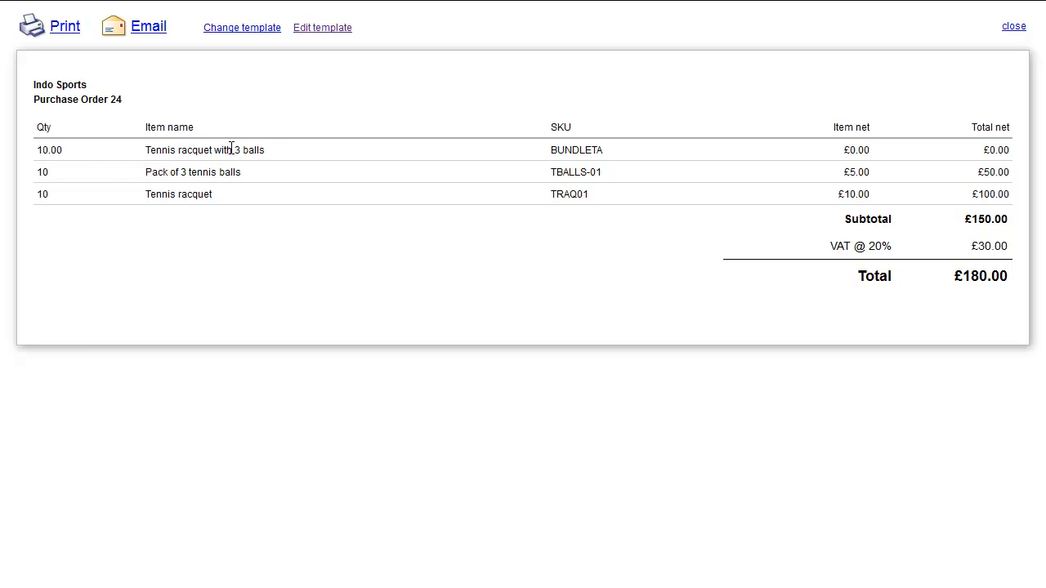
pyautogui.click(322, 27)
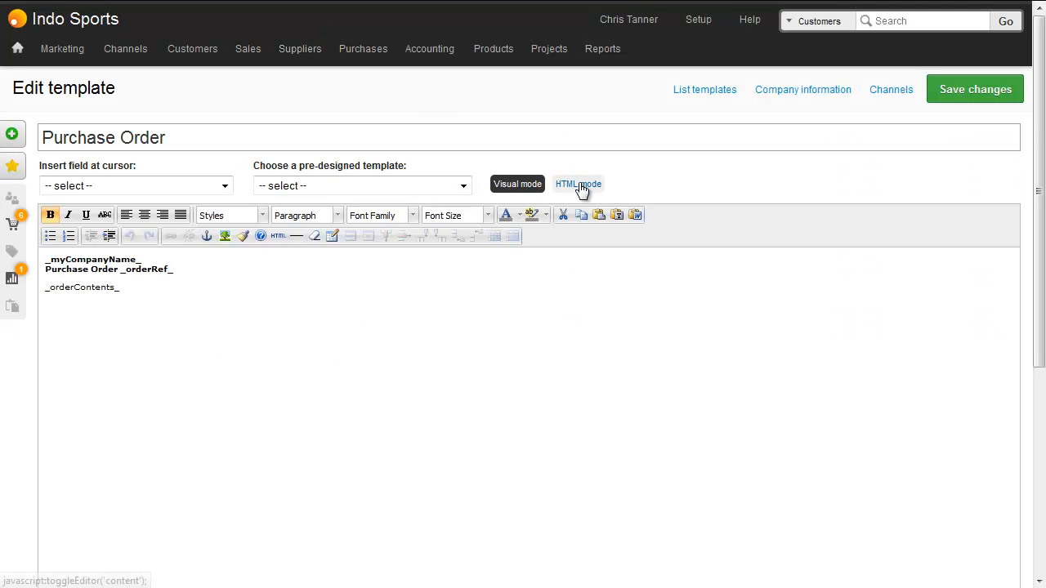
# Save the template in HTML mode with the rule tr.bundle td { display:none; }.
pyautogui.click(578, 184)
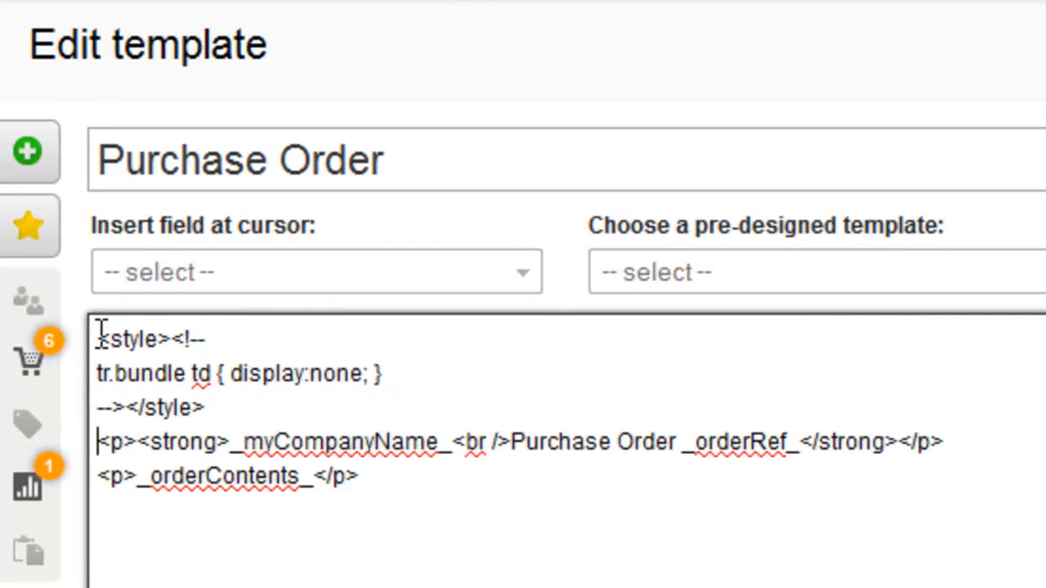
pyautogui.moveTo(233, 331)
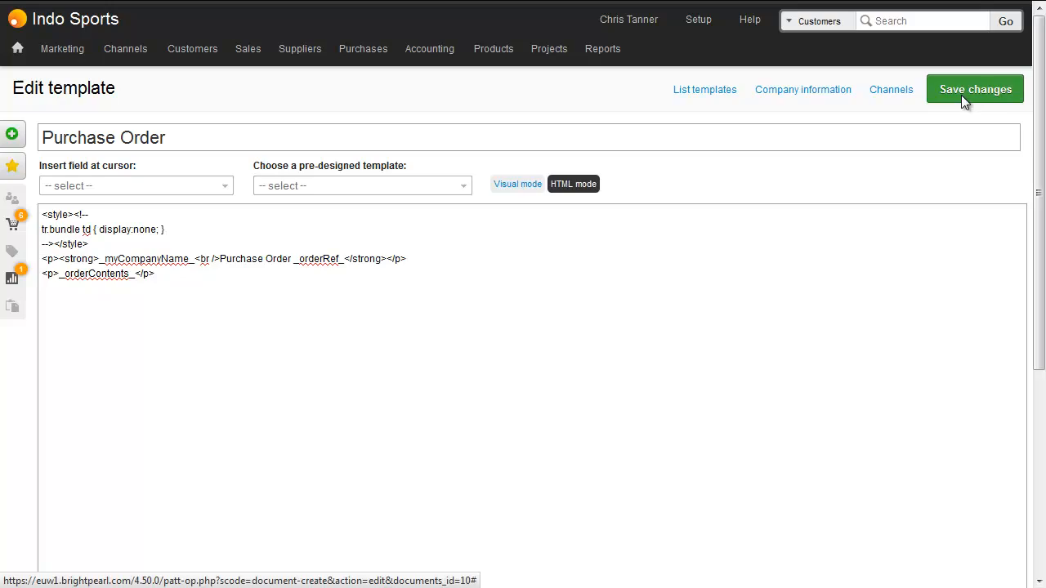
pyautogui.click(975, 90)
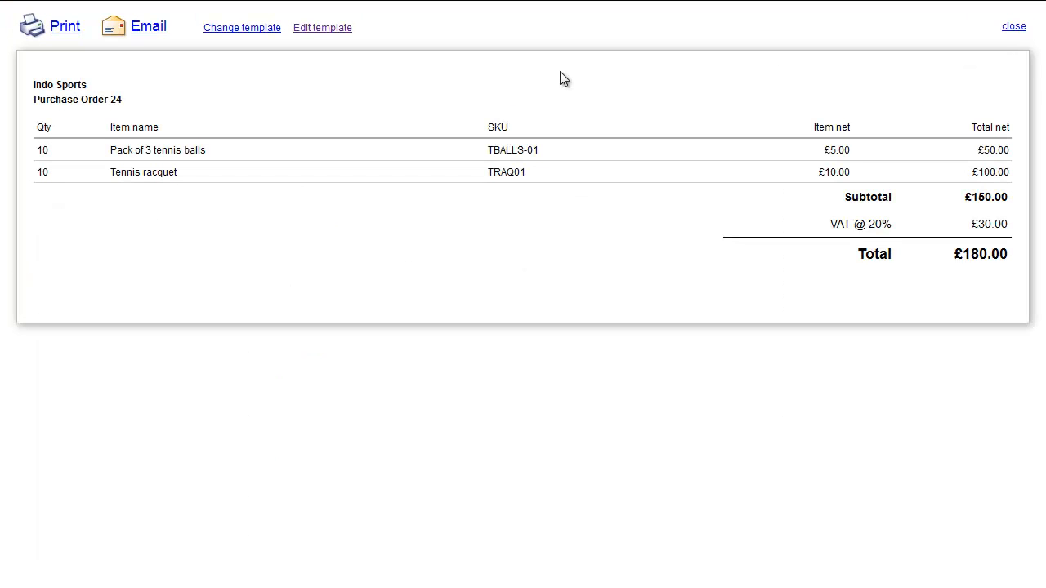
pyautogui.moveTo(229, 135)
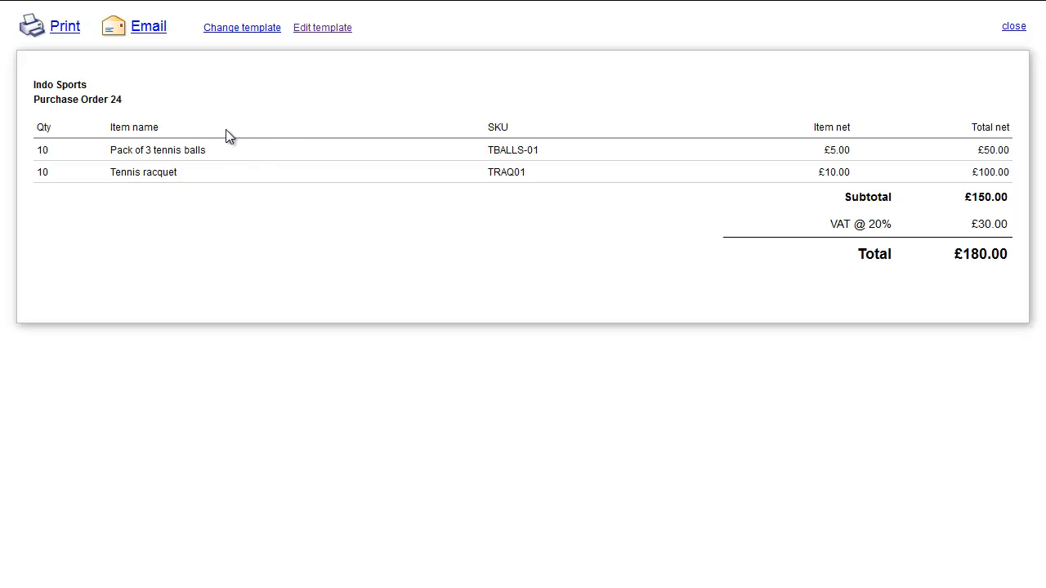
pyautogui.moveTo(242, 133)
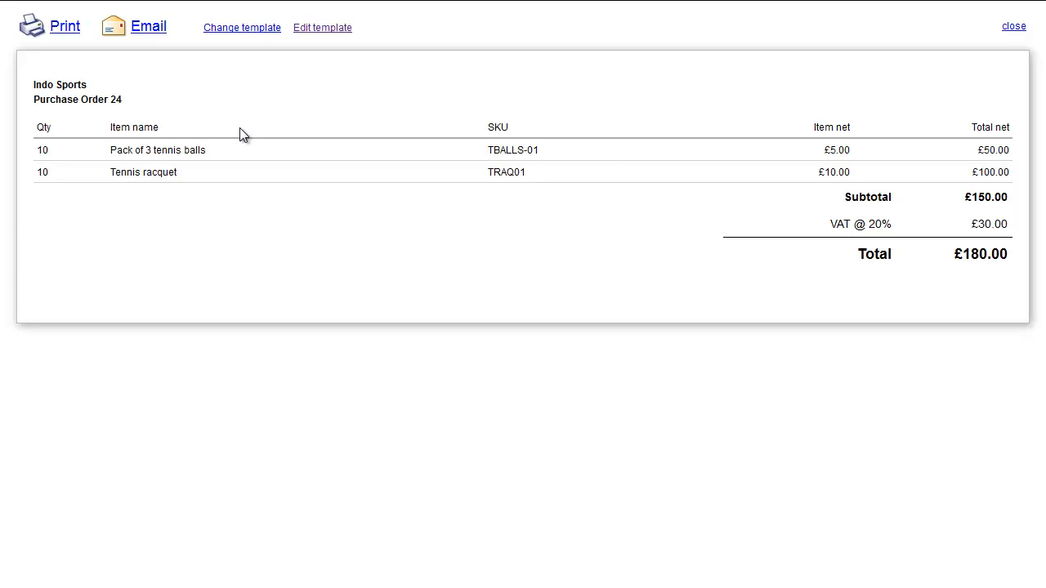
# Close the printout preview without the bundle line to return to PO#24.
pyautogui.click(1009, 25)
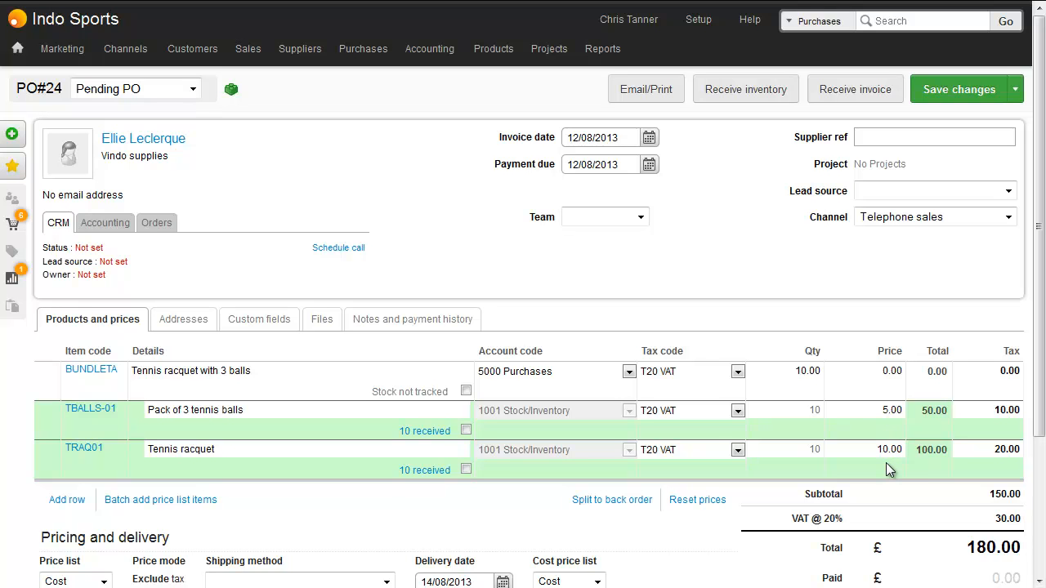
pyautogui.moveTo(899, 410)
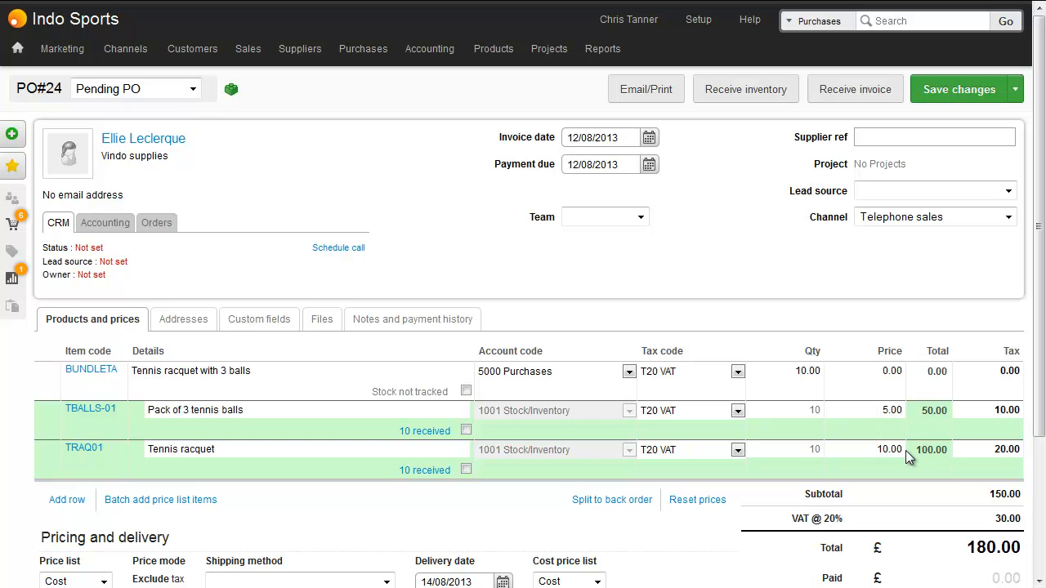
pyautogui.moveTo(914, 453)
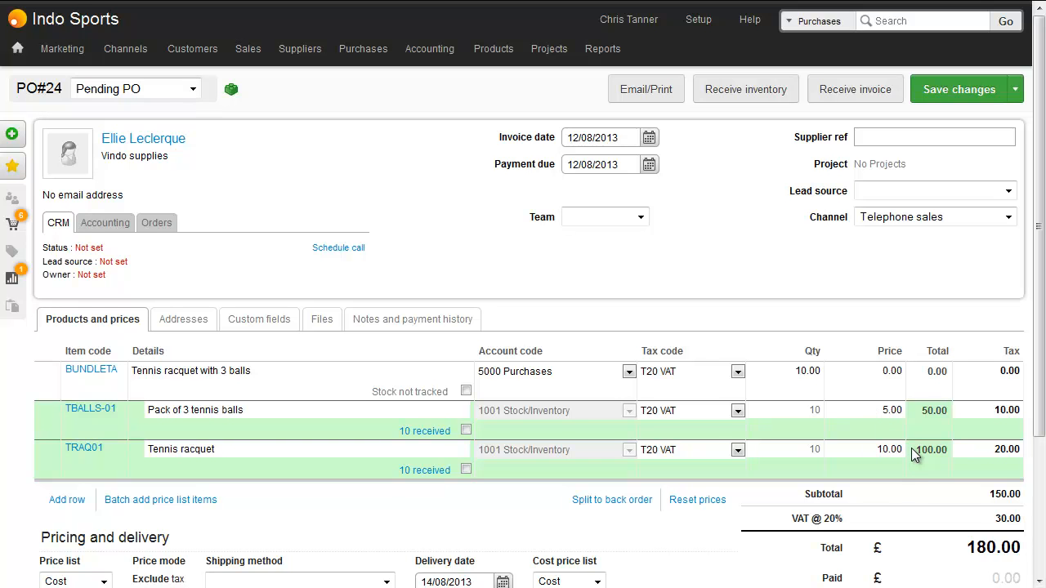
pyautogui.moveTo(868, 360)
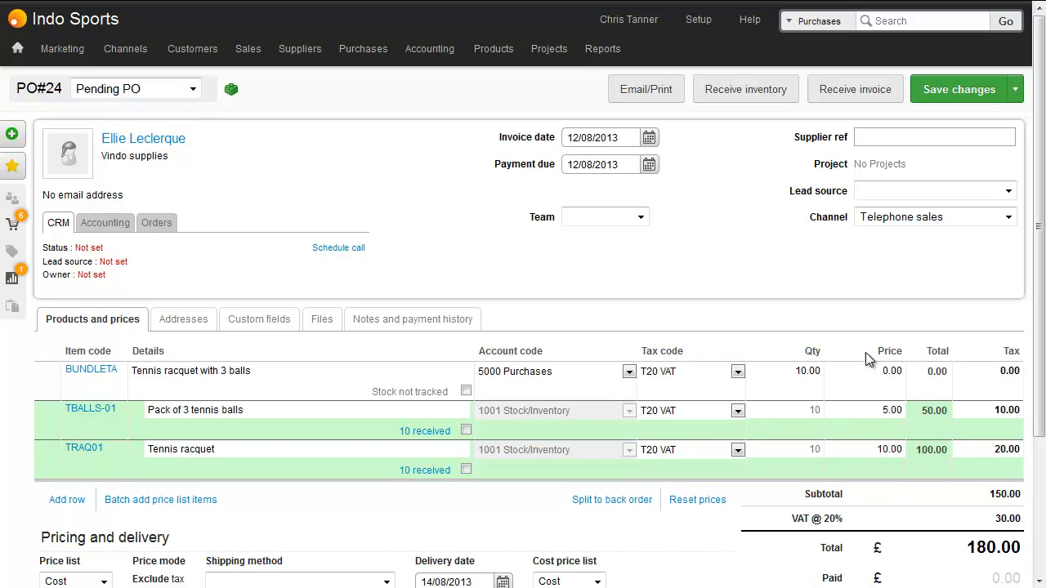
pyautogui.moveTo(911, 374)
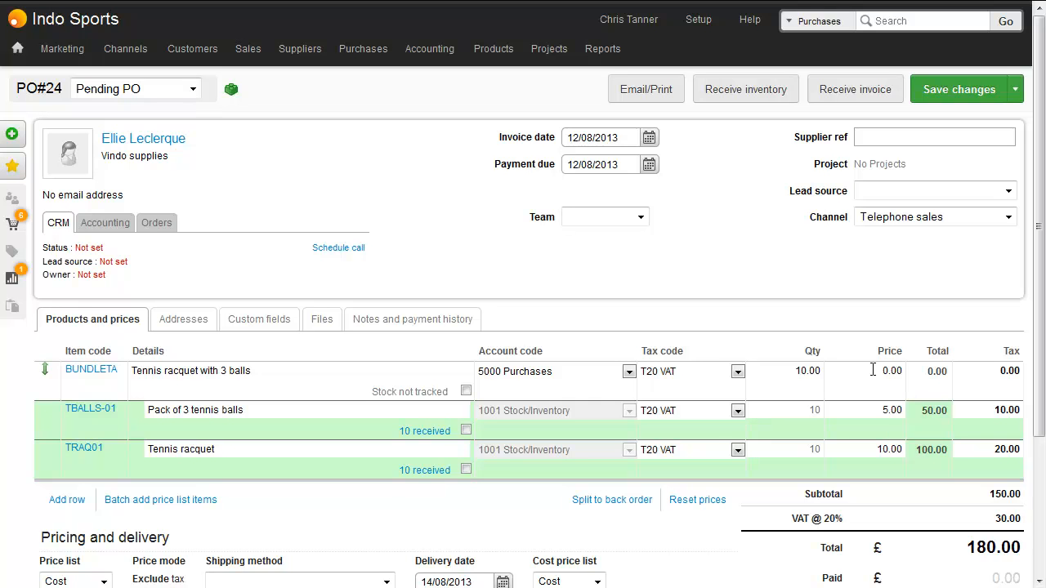
pyautogui.moveTo(885, 410)
pyautogui.write('8')
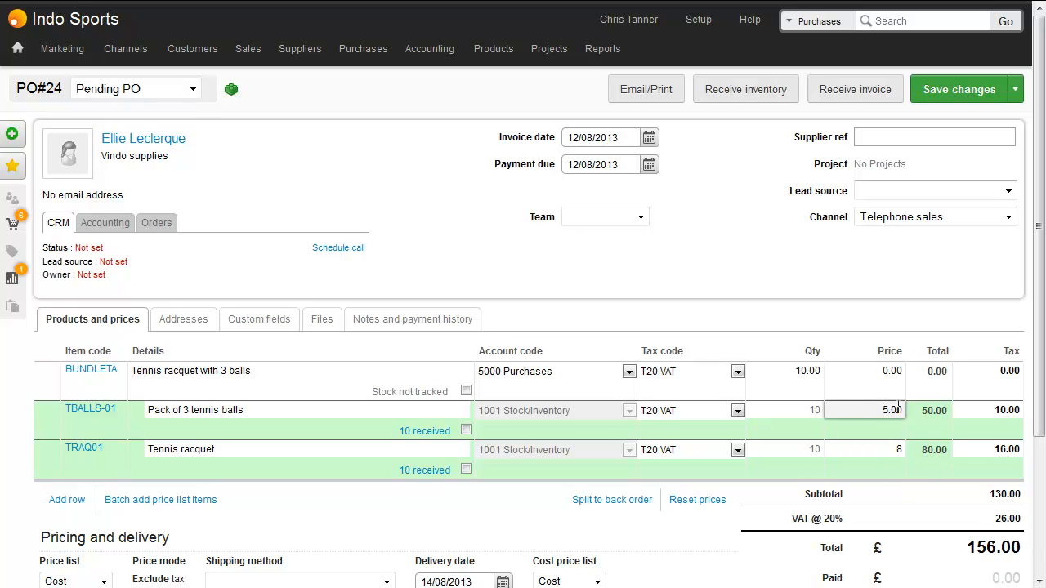
# Price TBALLS-01 at 4 and TRAQ01 at 8, bringing the total to £144.00.
pyautogui.write('4')
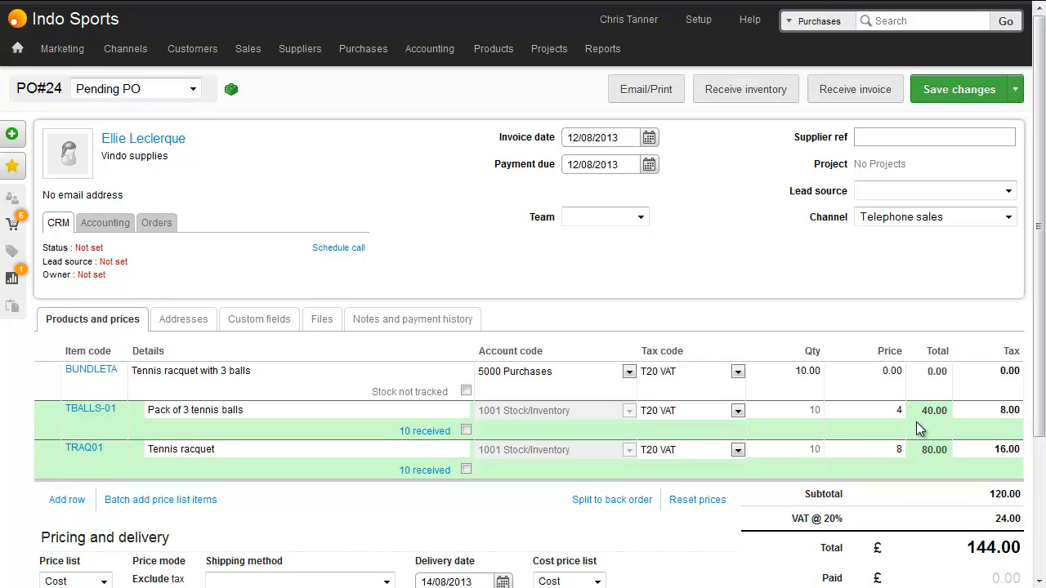
pyautogui.moveTo(889, 465)
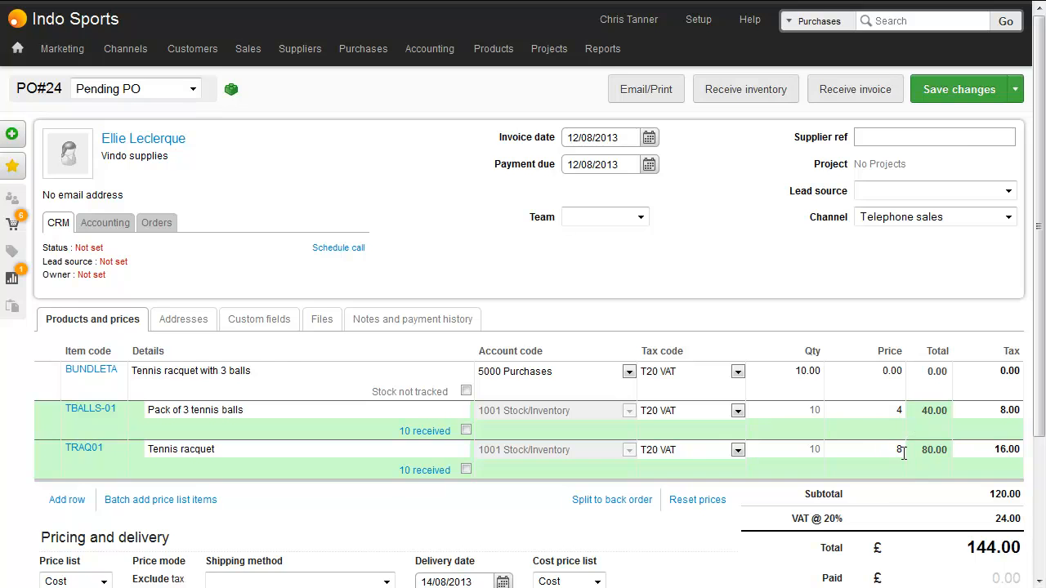
pyautogui.click(960, 89)
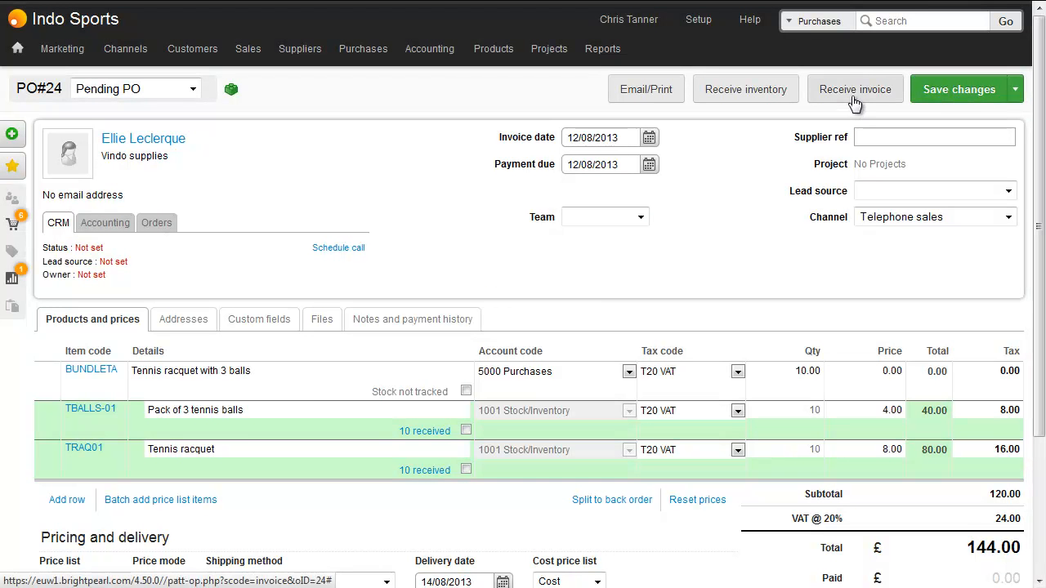
pyautogui.moveTo(822, 100)
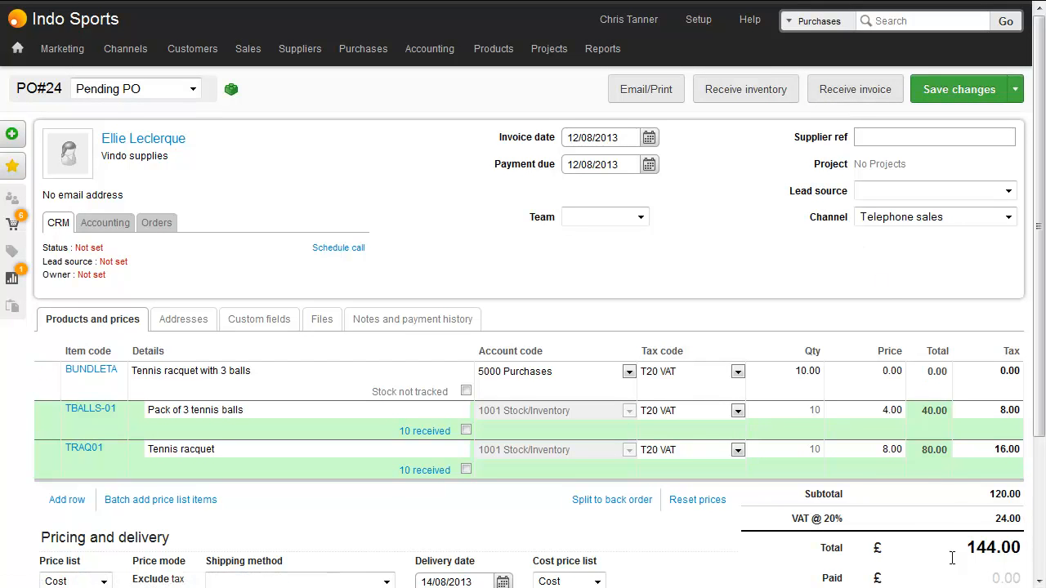
pyautogui.moveTo(970, 557)
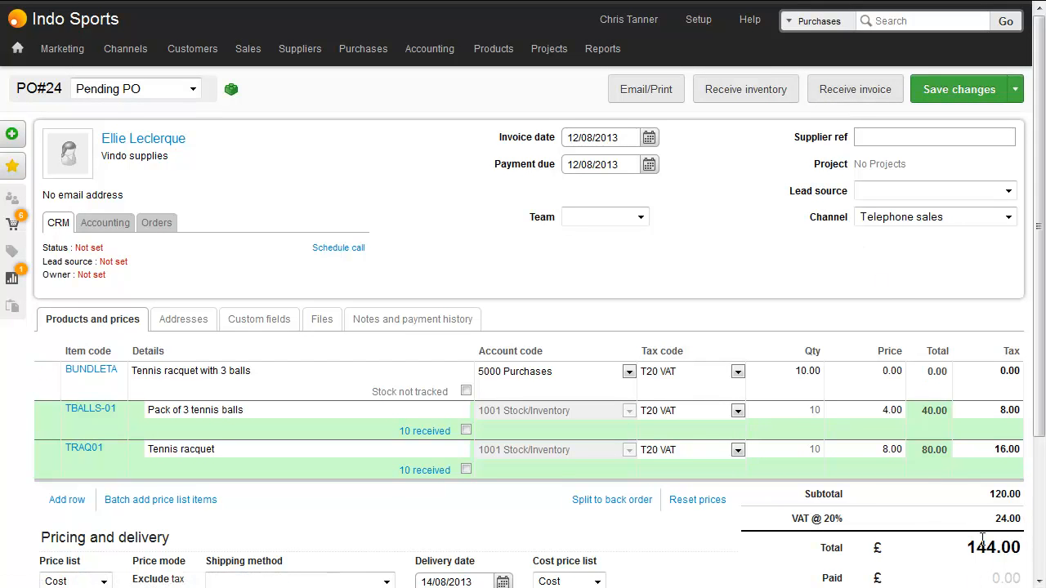
pyautogui.moveTo(978, 521)
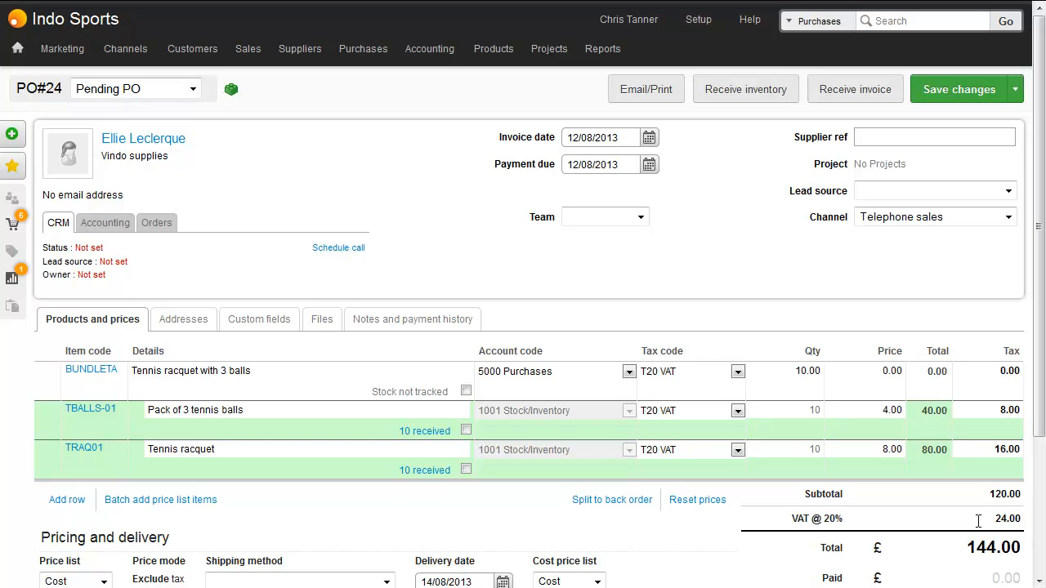
pyautogui.moveTo(925, 404)
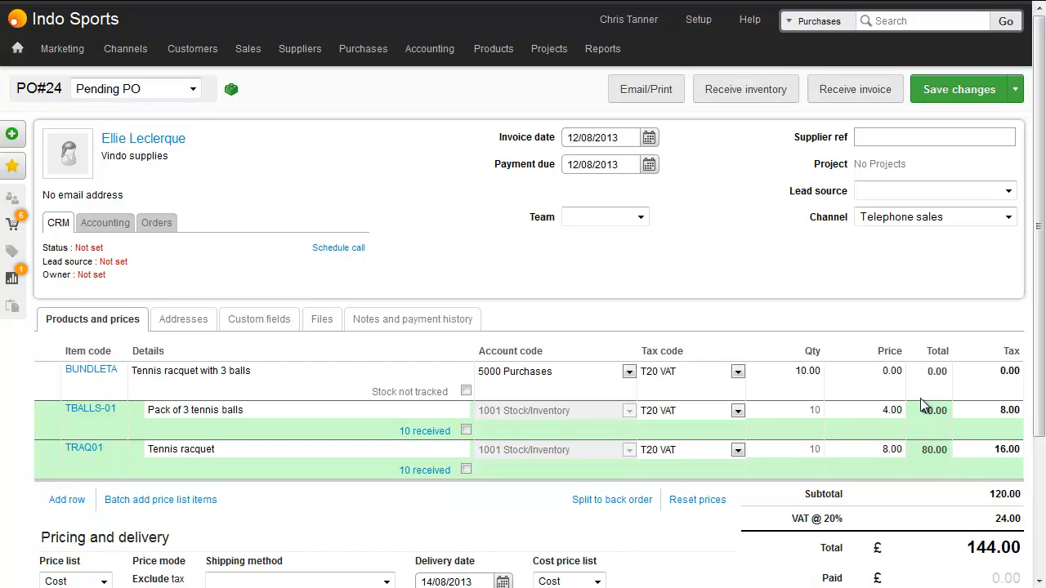